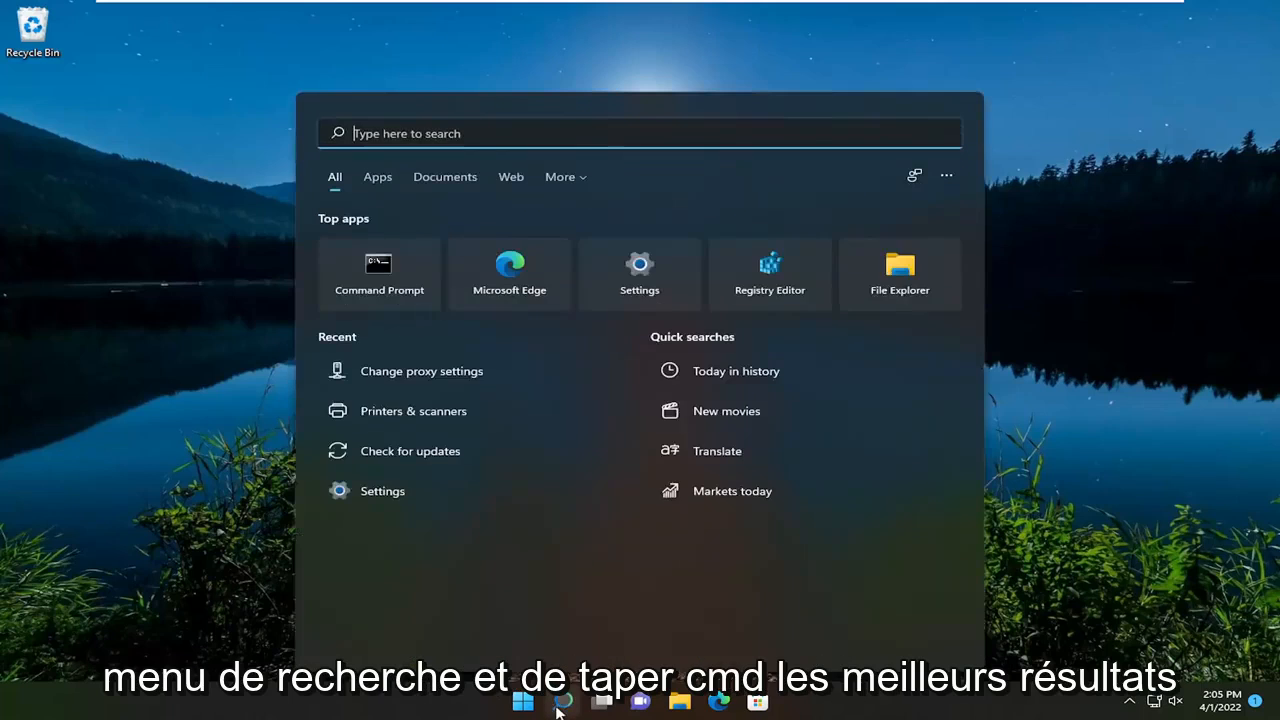
# - Search for cmd and run Command Prompt as administrator
pyautogui.write('cmd')
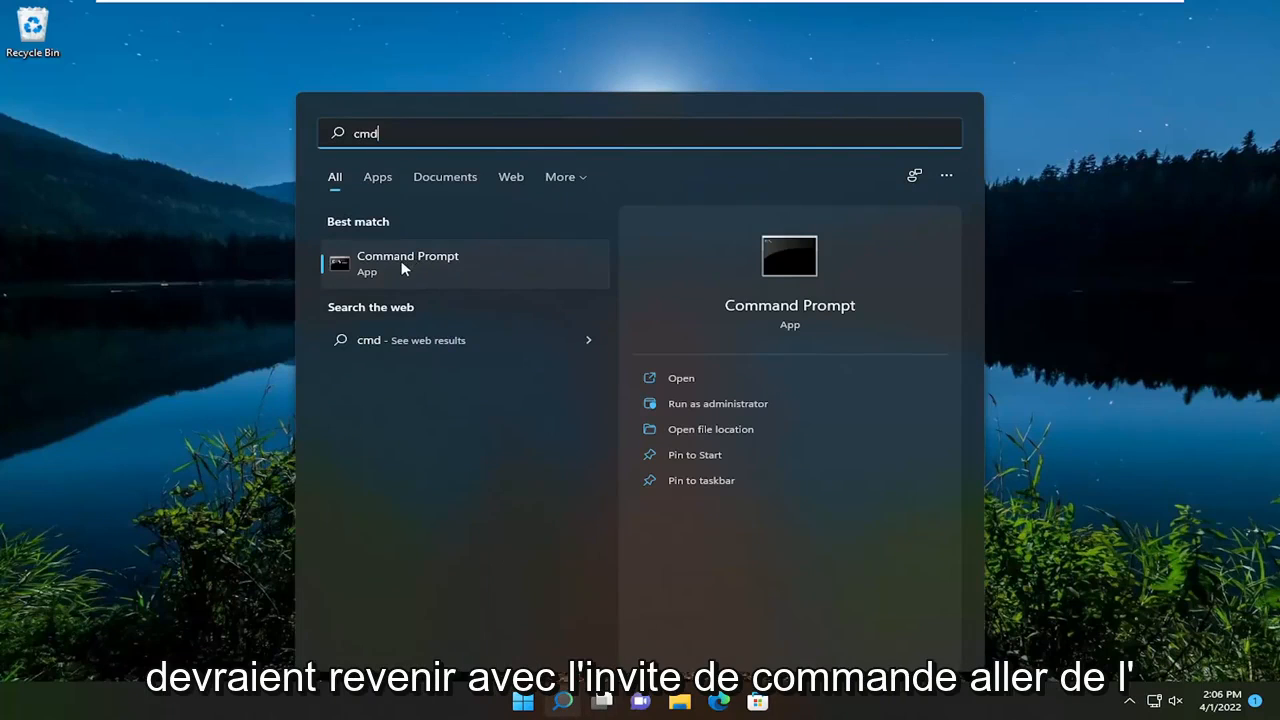
pyautogui.rightClick(407, 263)
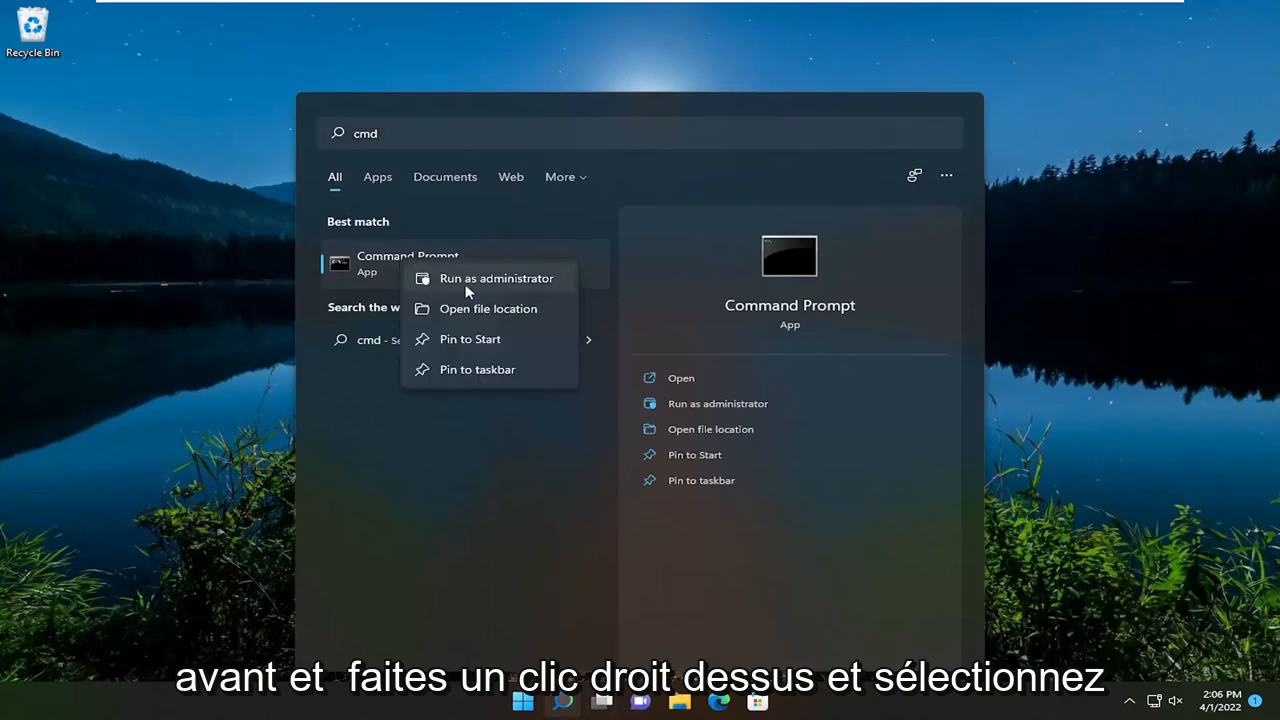
pyautogui.click(496, 278)
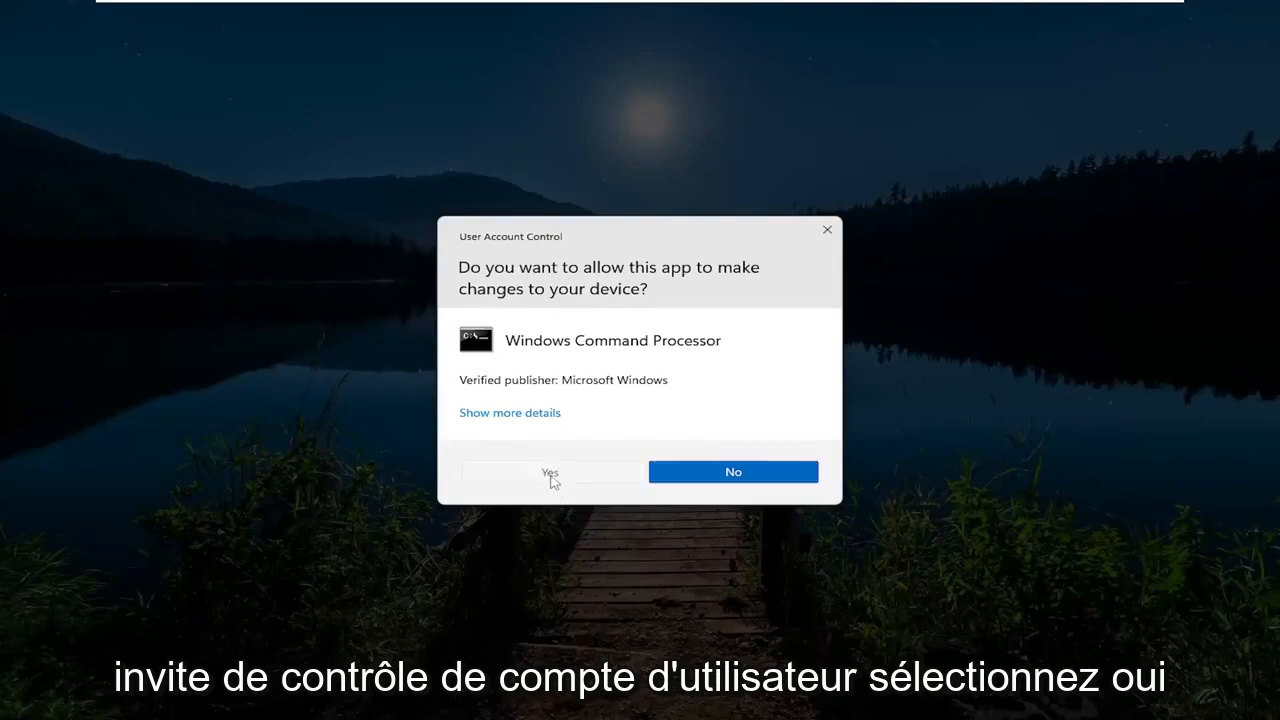
# - Approve the User Account Control prompt with Yes
pyautogui.click(551, 471)
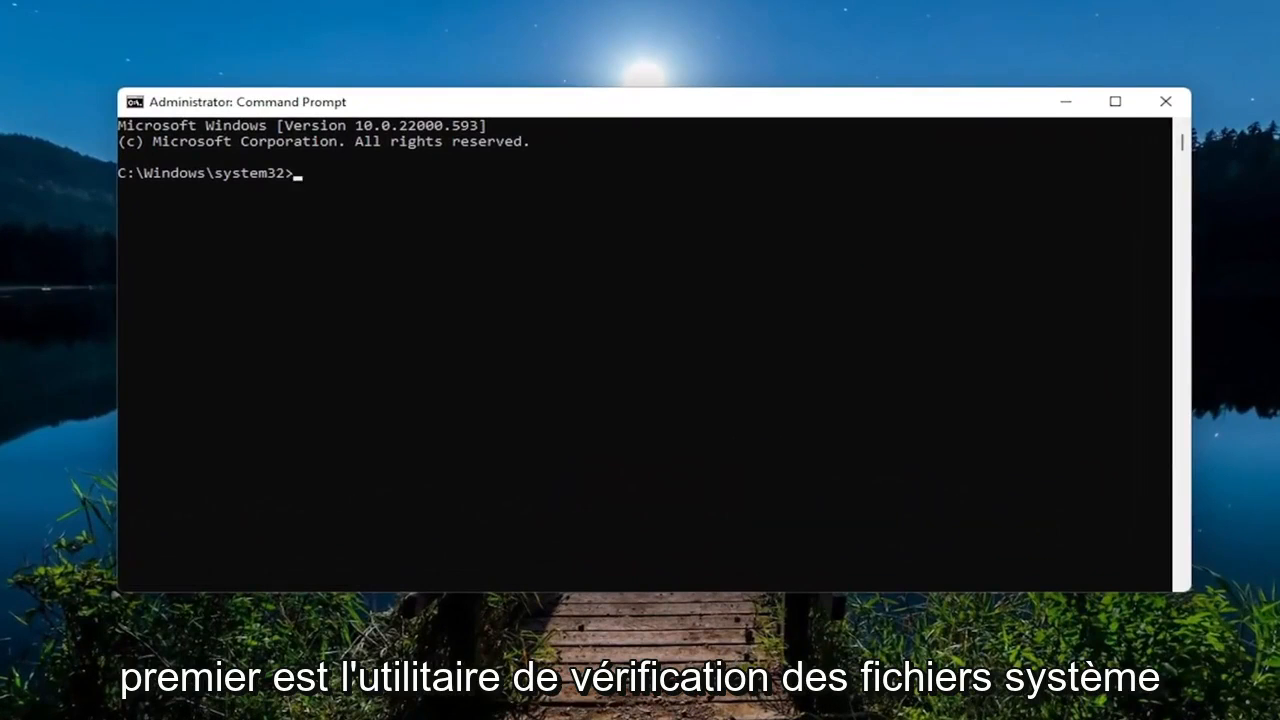
pyautogui.moveTo(527, 124)
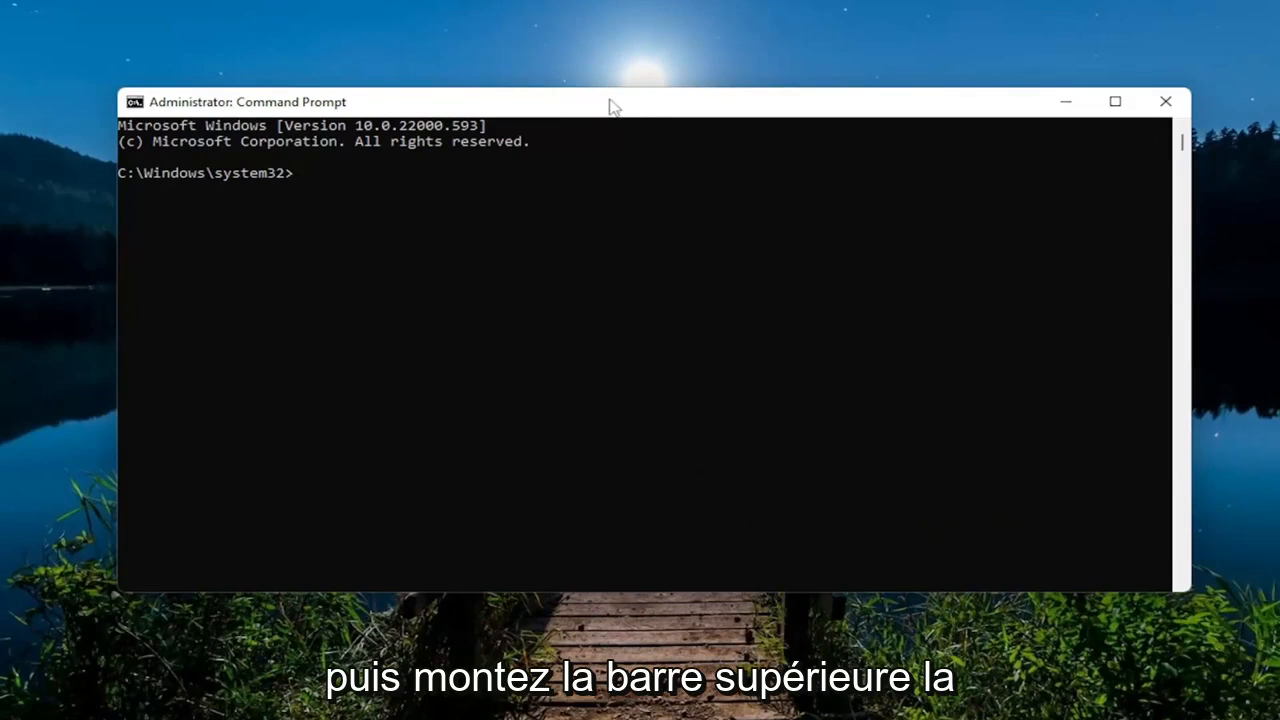
# - Paste and run sfc /scannow until it reports corrupt files repaired
pyautogui.rightClick(613, 107)
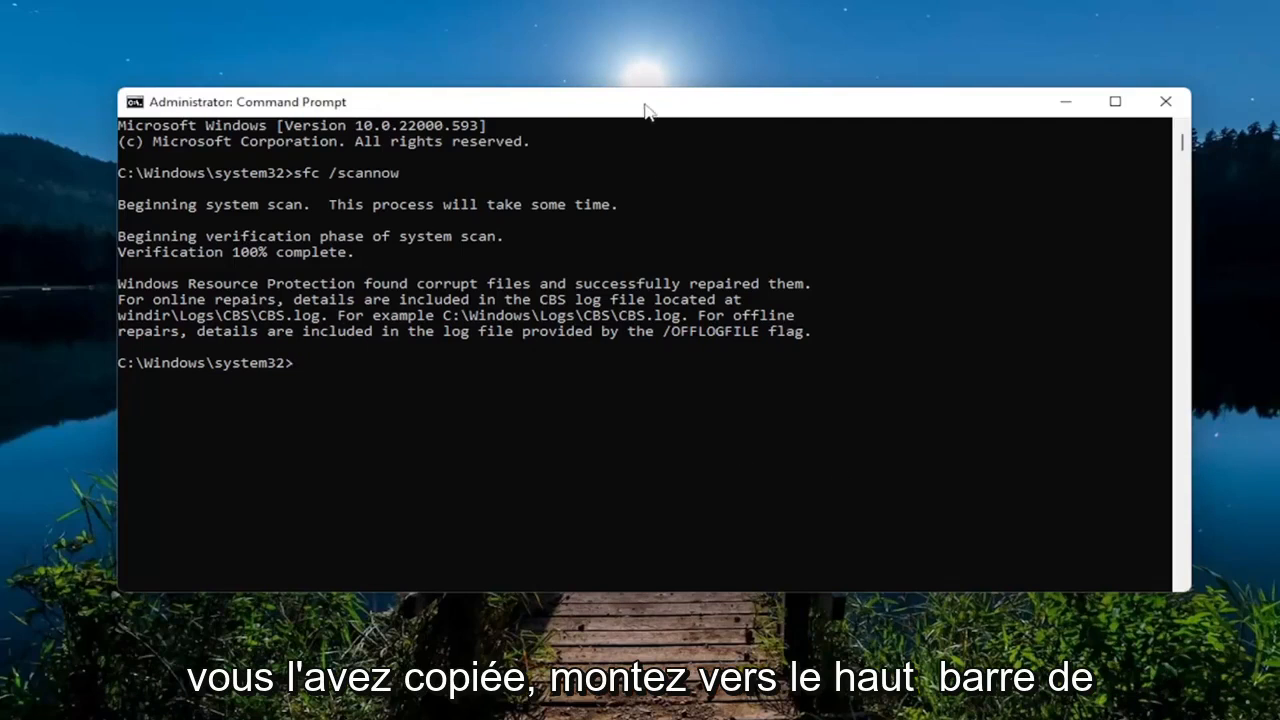
# - Paste and run Dism /Online /Cleanup-Image /RestoreHealth to completion
pyautogui.rightClick(645, 102)
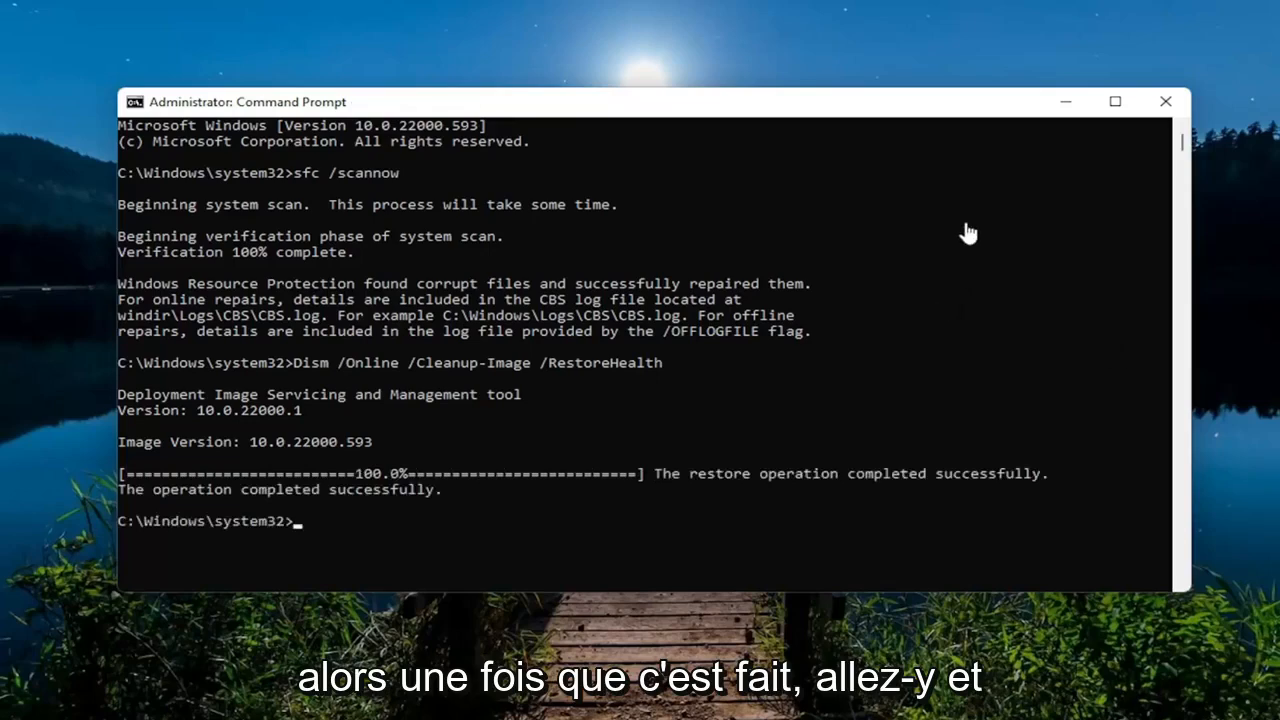
# - Close Command Prompt, confirm Services loads the local services list, then close it
pyautogui.click(1164, 101)
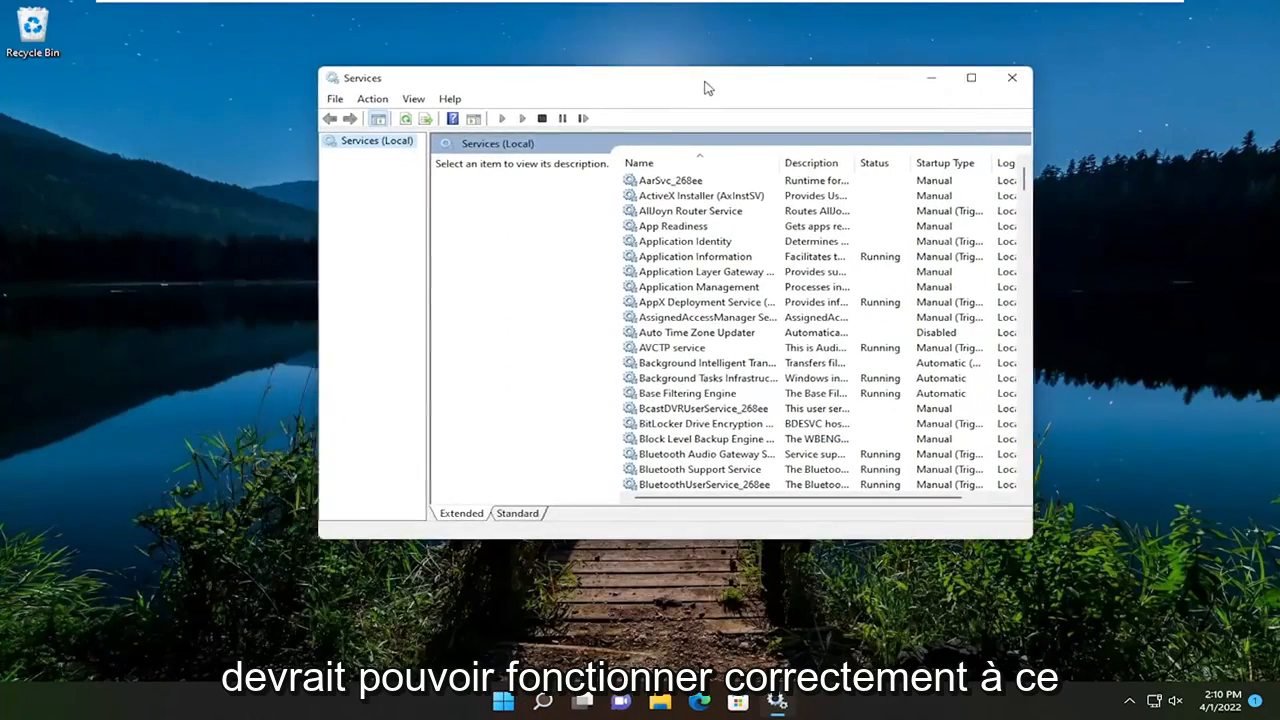
pyautogui.click(1011, 77)
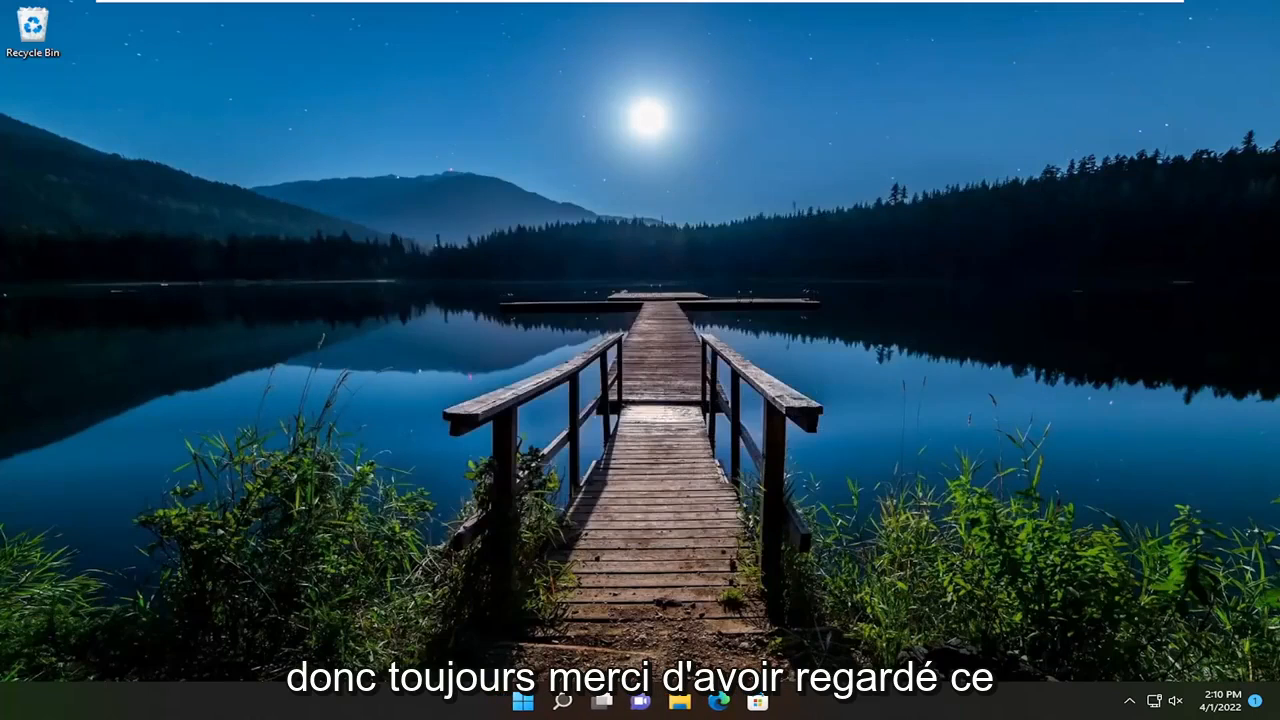